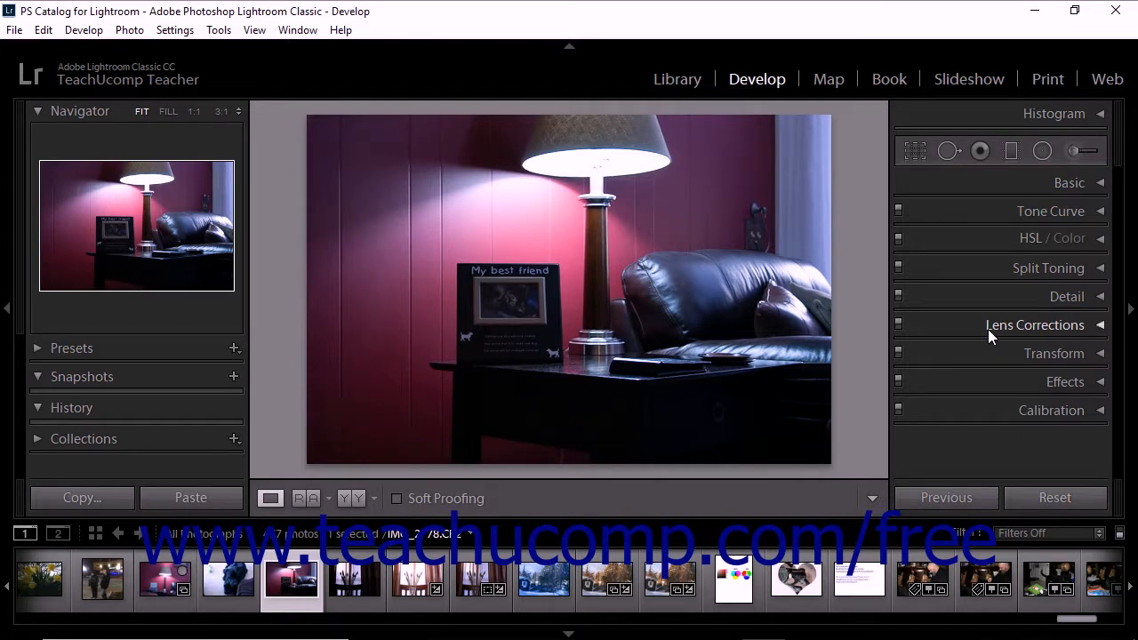
Expand the Lens Corrections panel to show its Profile tab.
left_click(1035, 324)
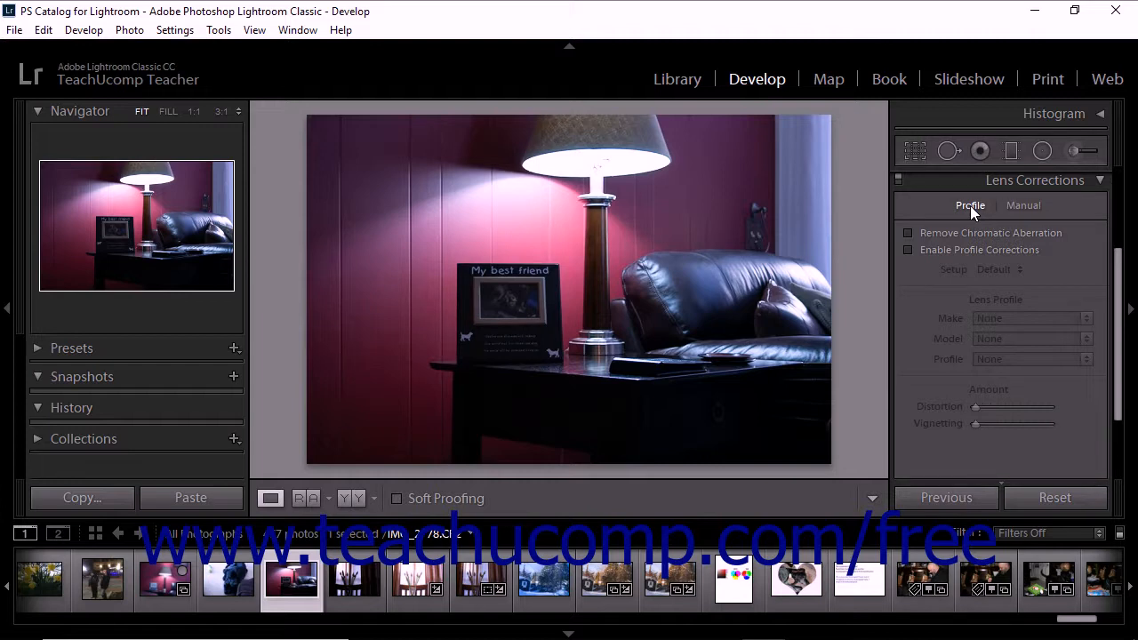
mouse_move(943, 232)
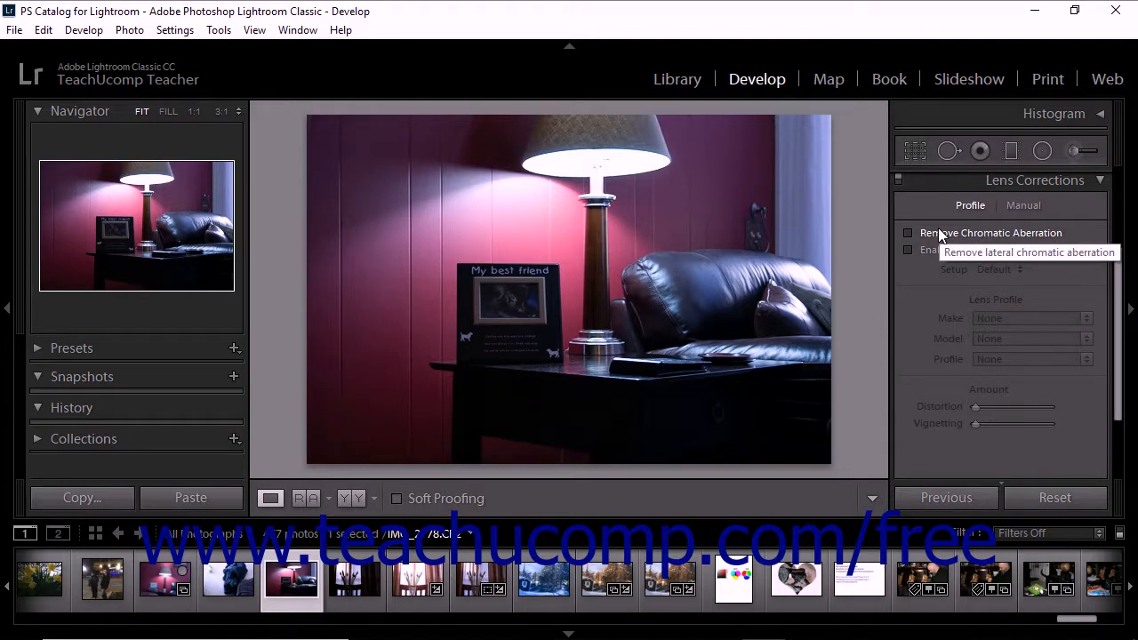
Enable Remove Chromatic Aberration and Enable Profile Corrections on the Profile tab.
left_click(908, 232)
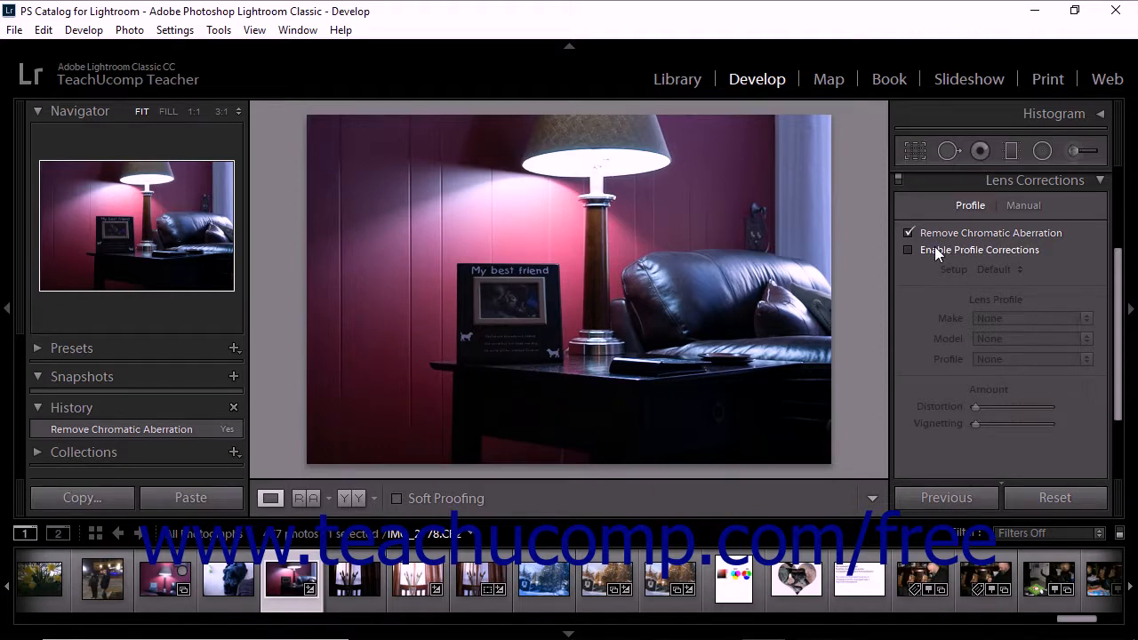
left_click(909, 250)
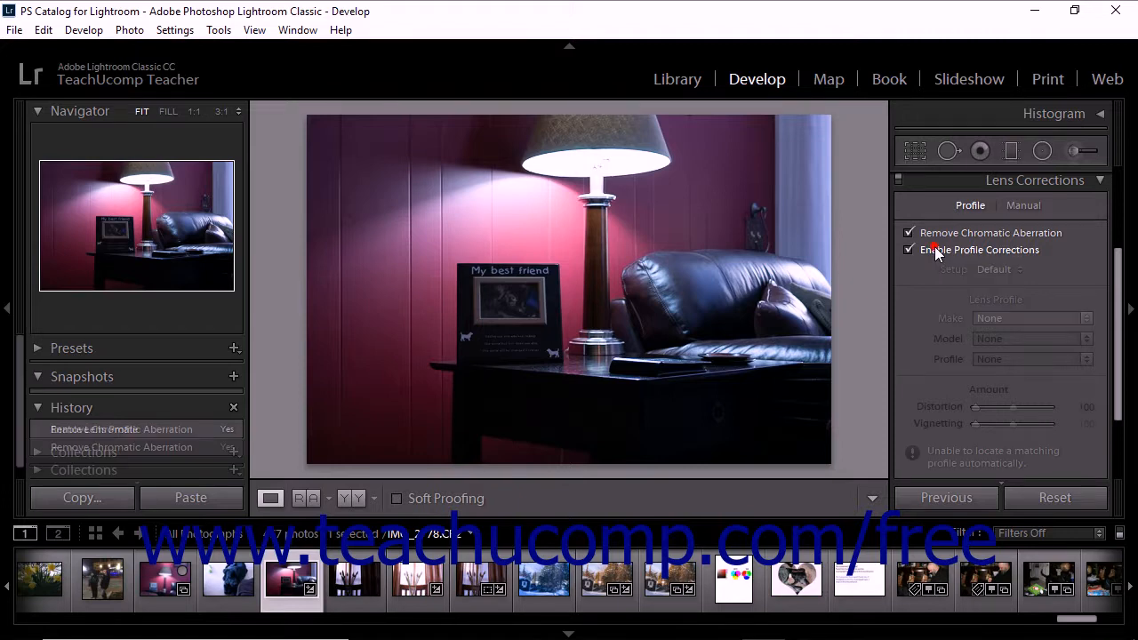
left_click(910, 250)
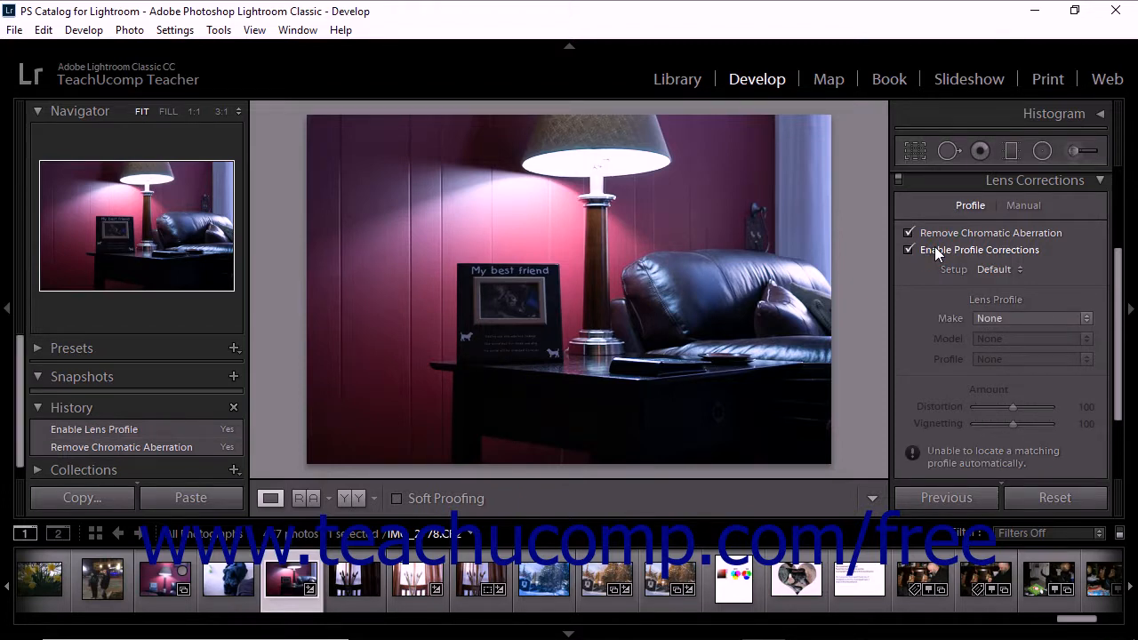
mouse_move(1098, 318)
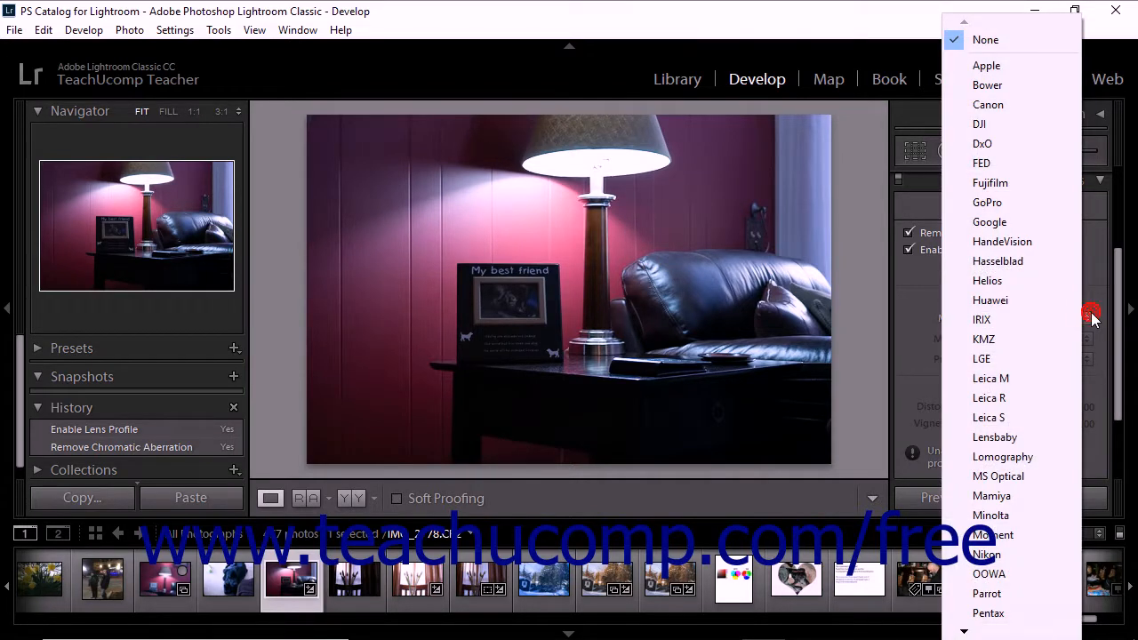
mouse_move(981, 123)
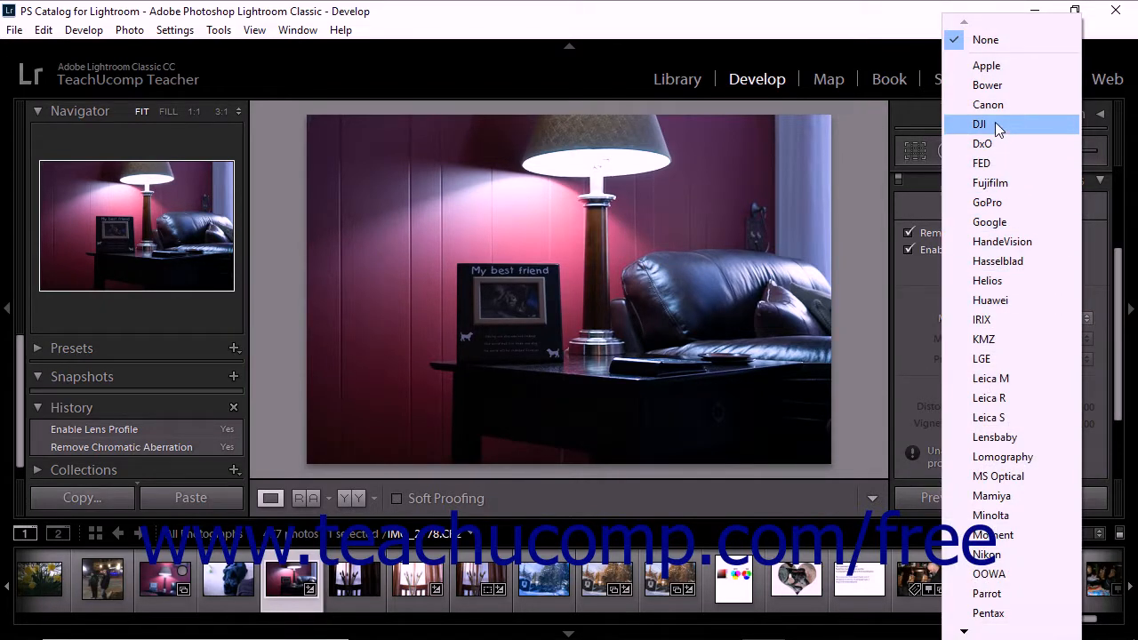
Set the lens profile make to Canon, filling in the EF-S 18-55mm model.
left_click(988, 104)
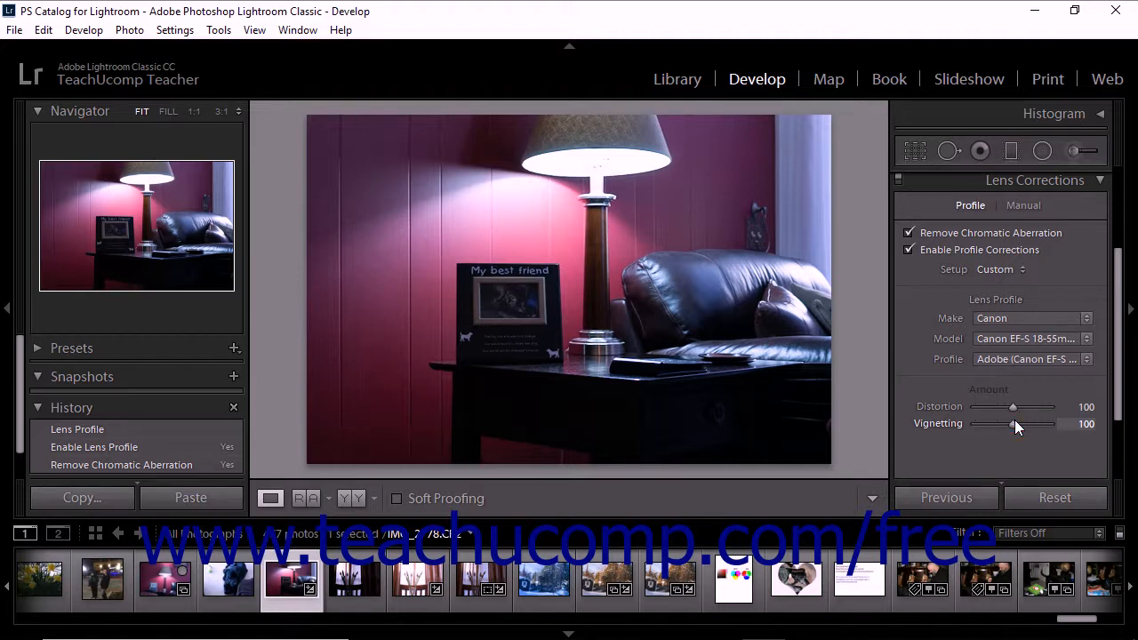
Adjust the Vignetting amount between 83 and 124, settling at 117.
left_click_drag(1012, 424, 1023, 424)
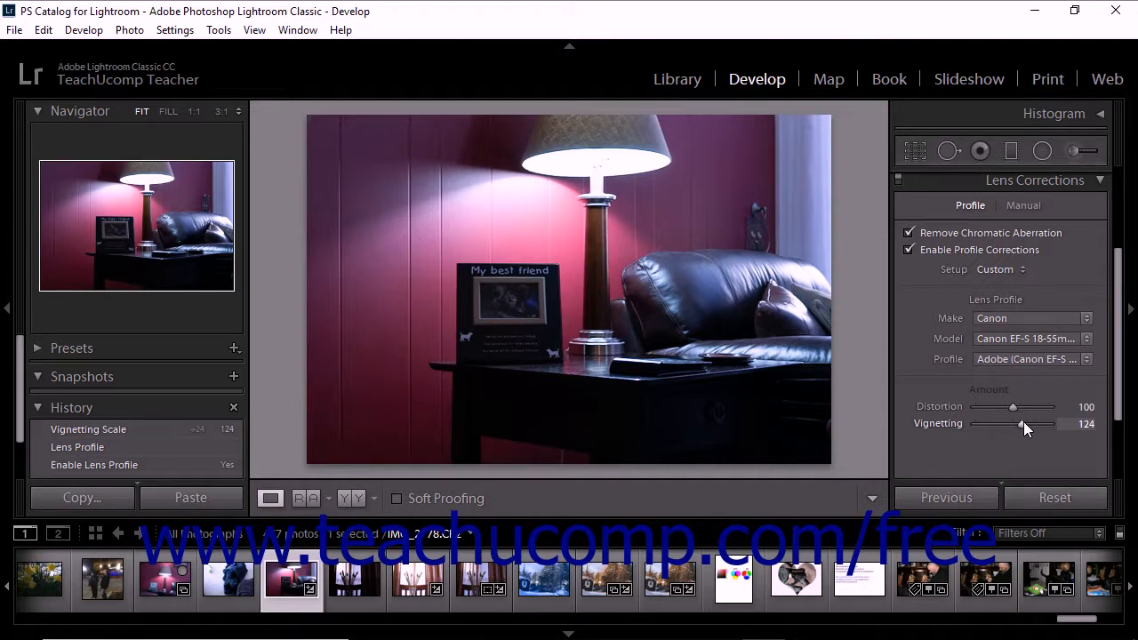
left_click_drag(1021, 424, 1010, 424)
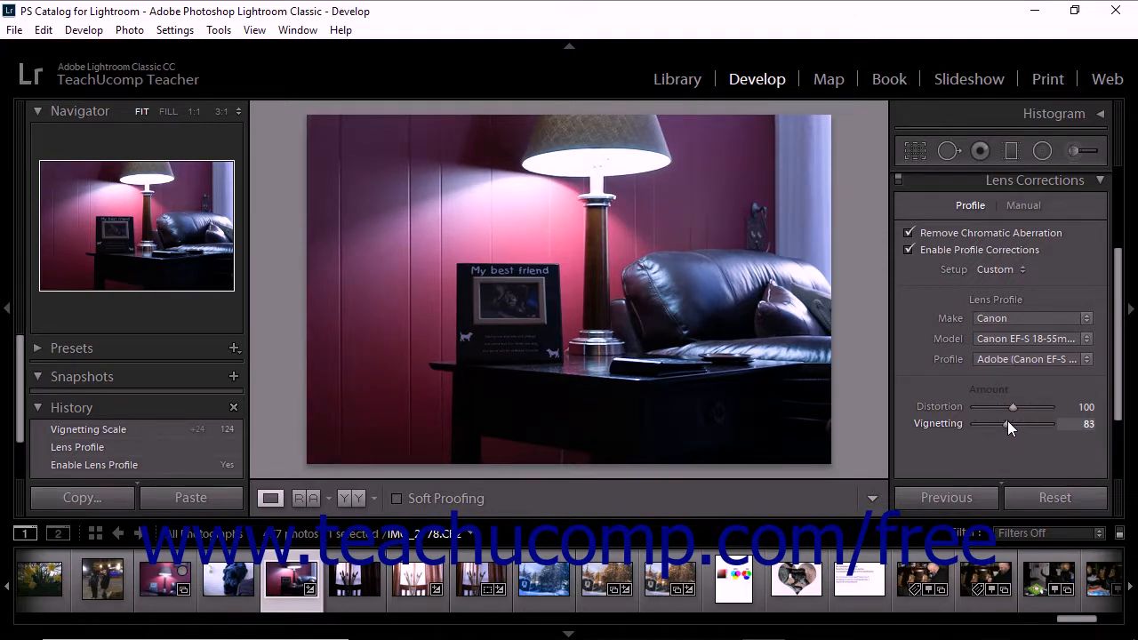
left_click_drag(1010, 424, 1054, 424)
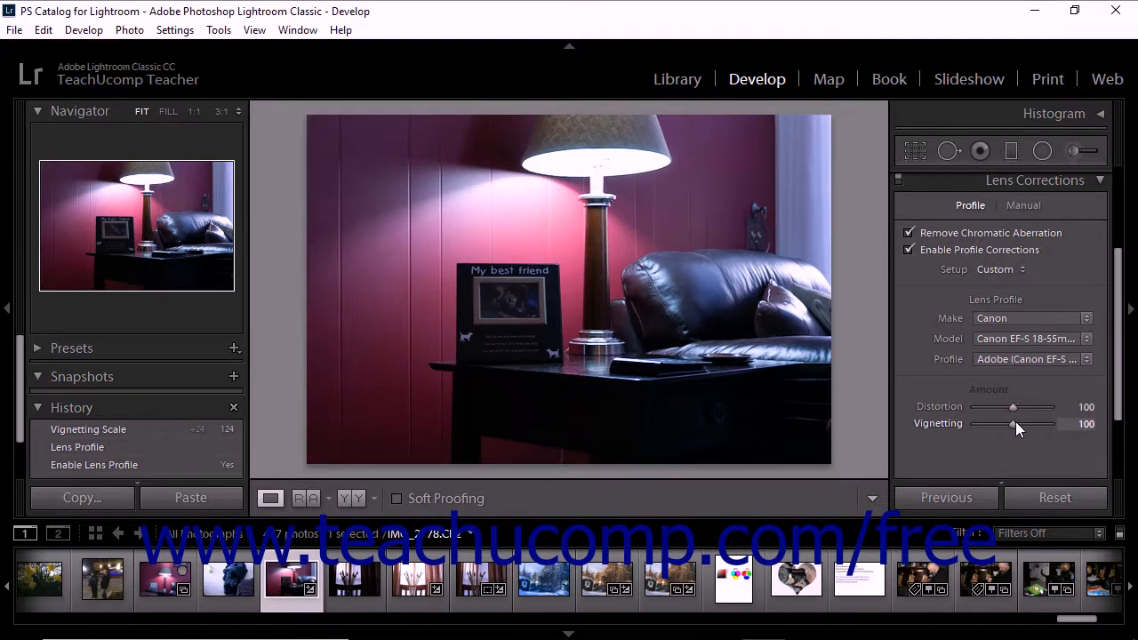
left_click_drag(1012, 424, 1023, 424)
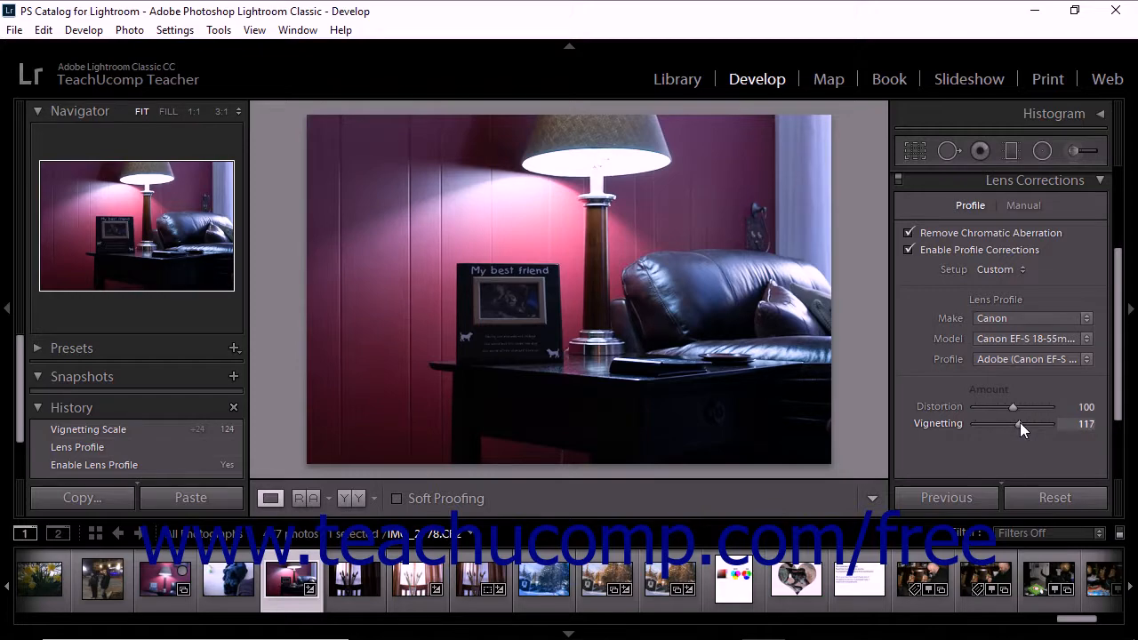